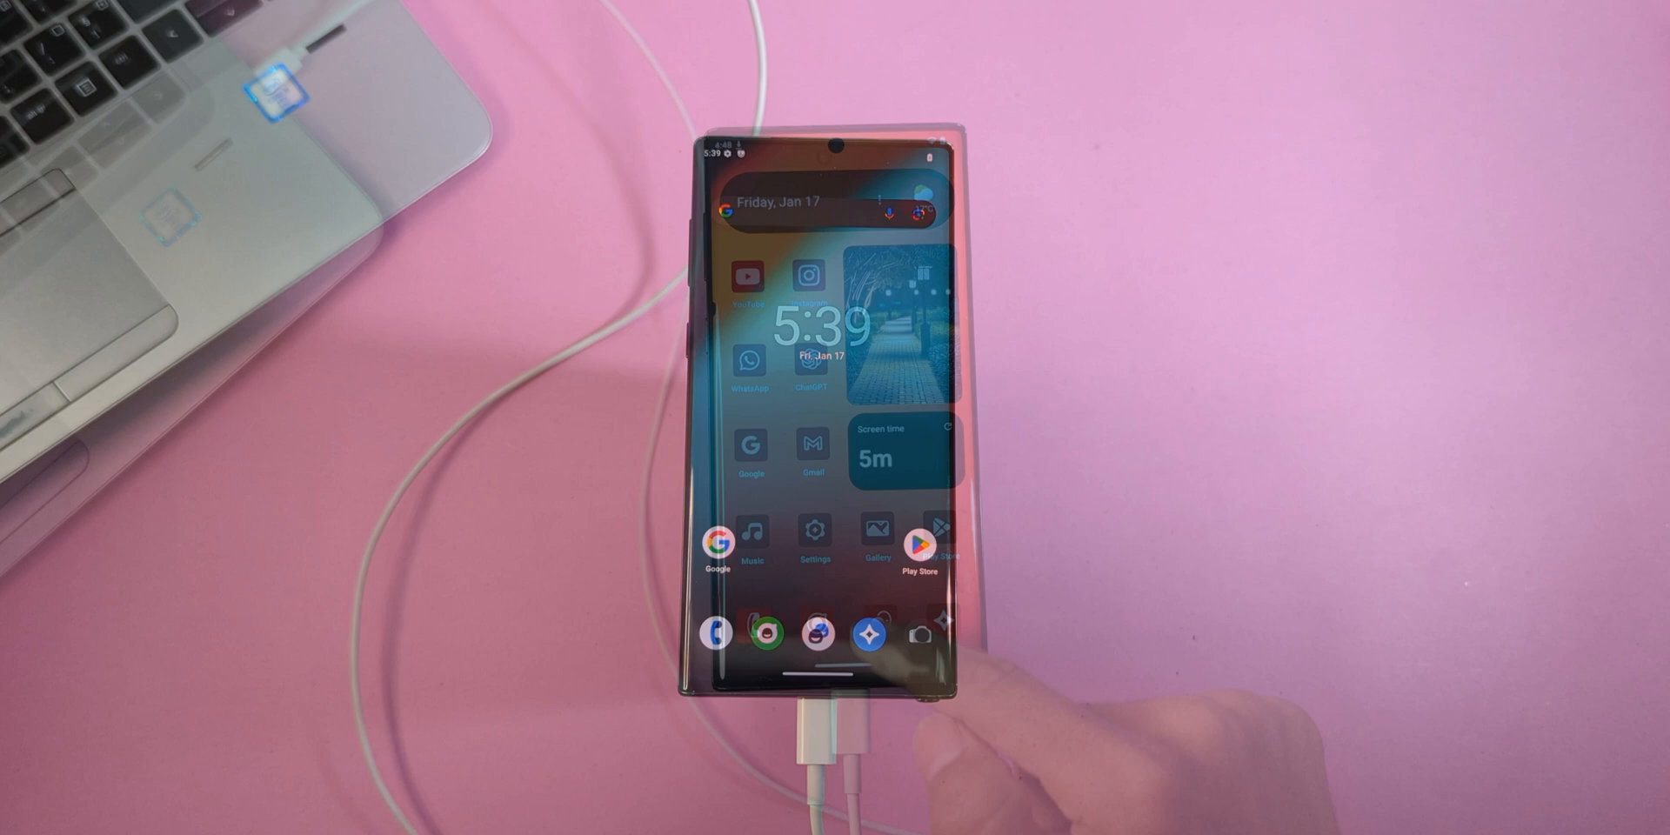
- Open Google Play Store to check its Play Protect certification status
left_click(934, 543)
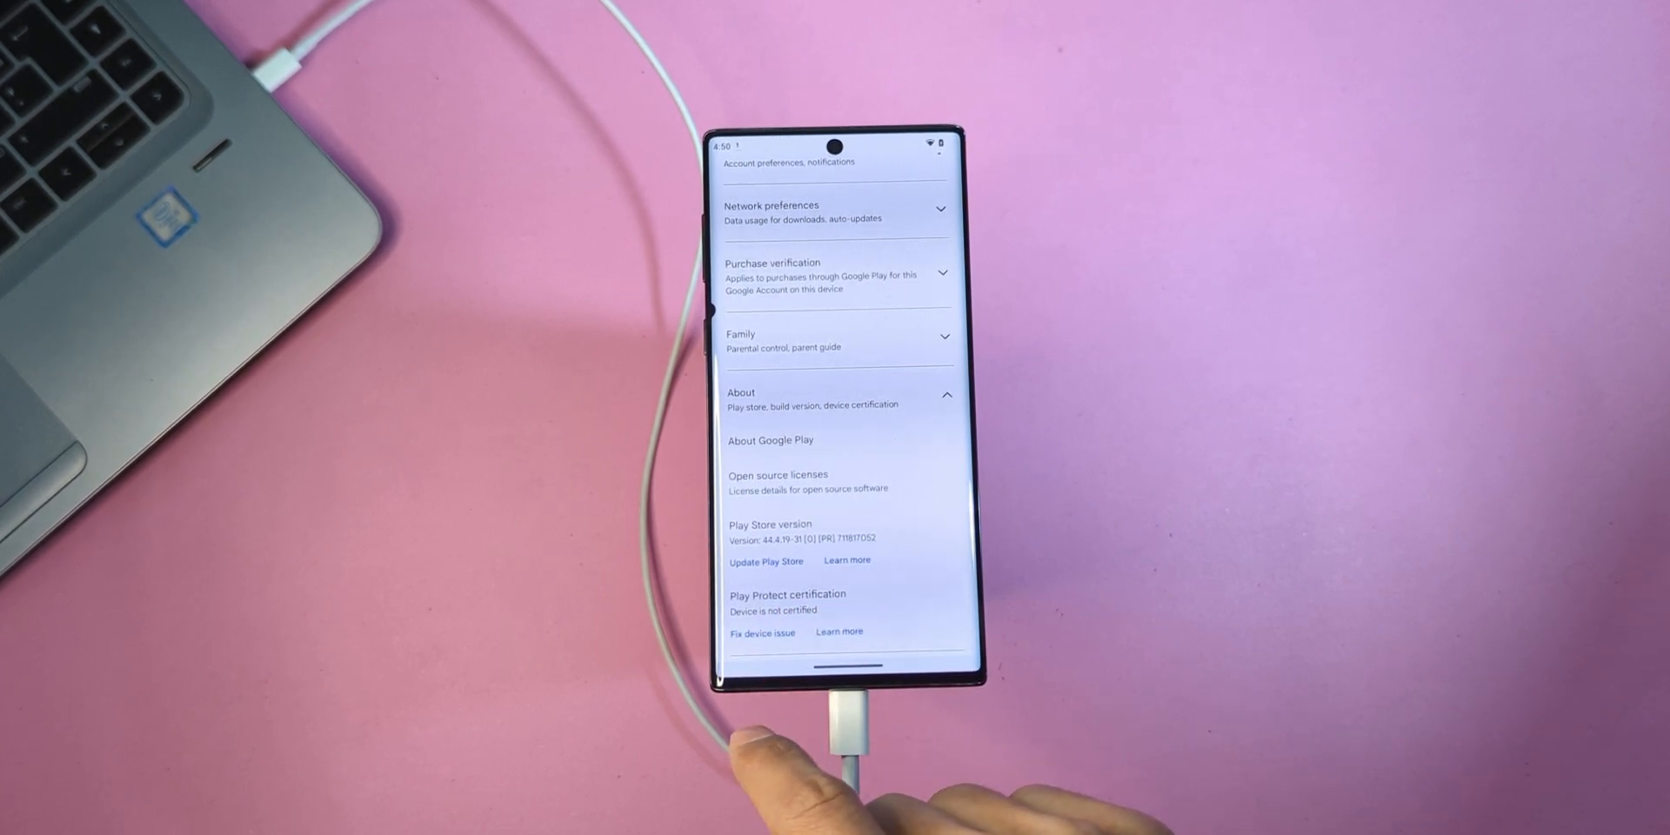
left_click(762, 632)
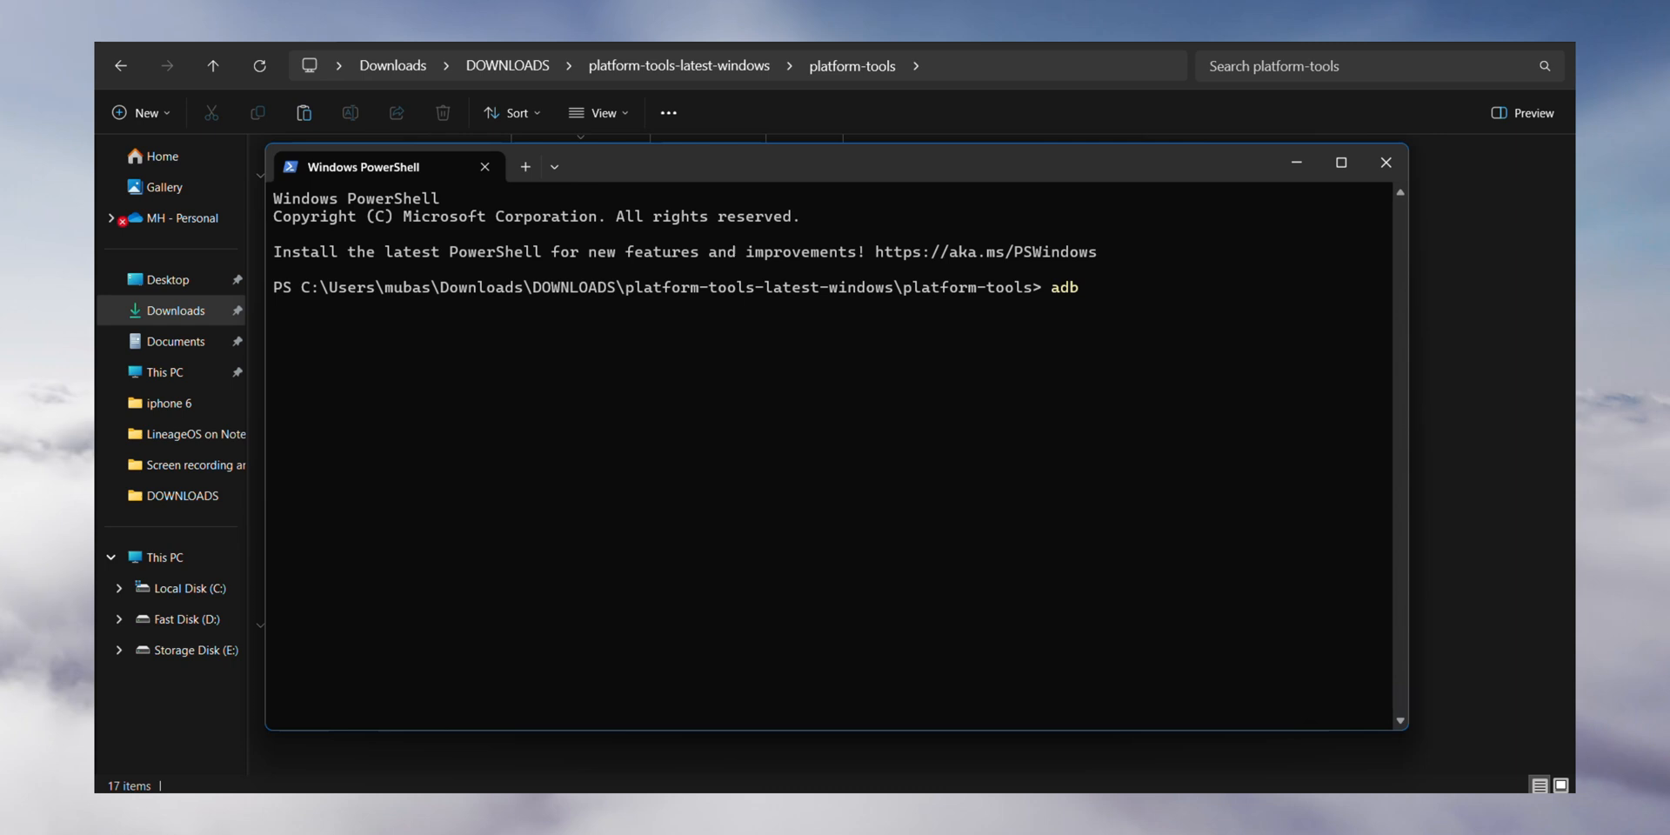
- Complete the PowerShell command as 'adb sideload rom.zip' without running it
type("sideload ro")
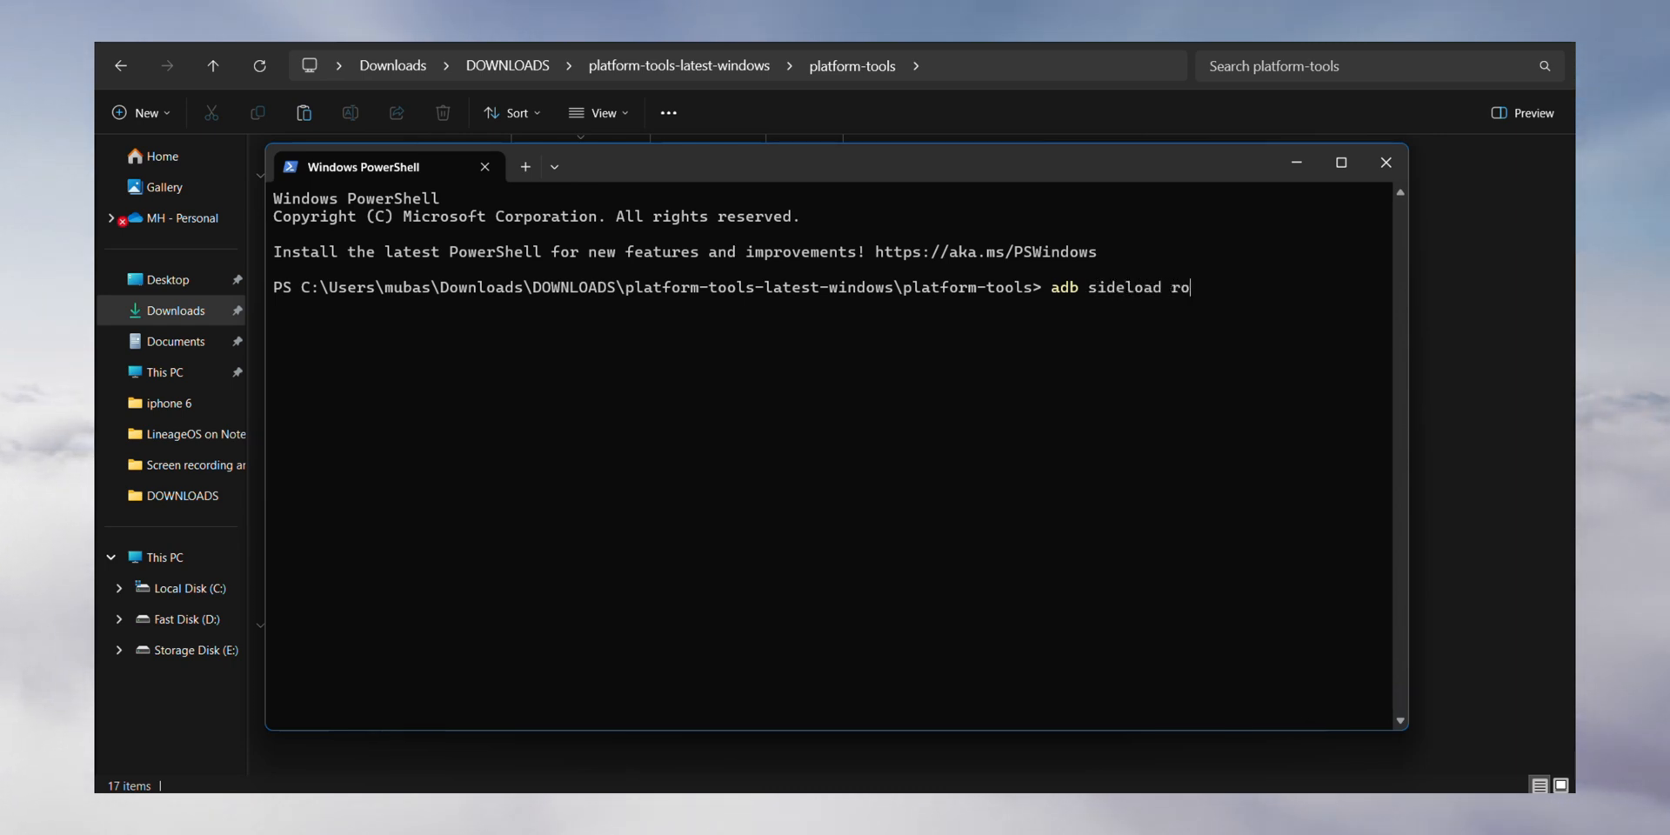
type("m.zip")
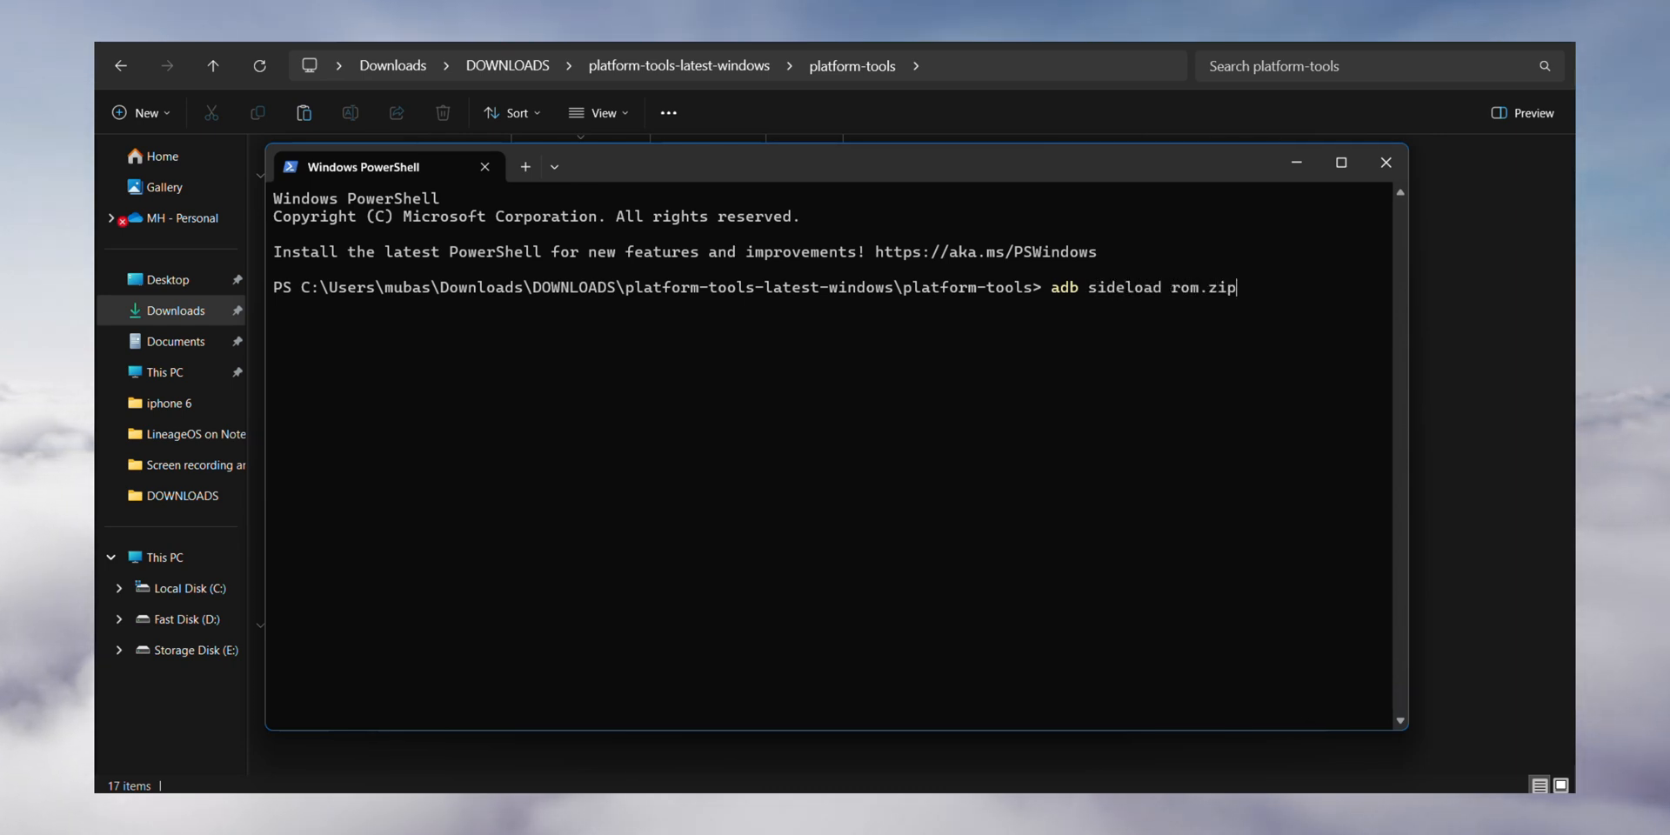